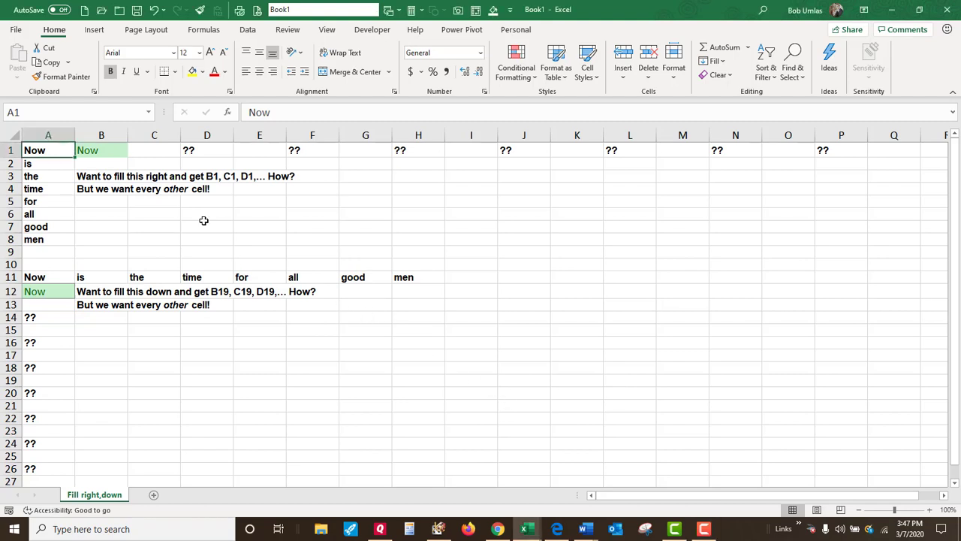
{"action": "mouse_move", "coordinate": [188, 216]}
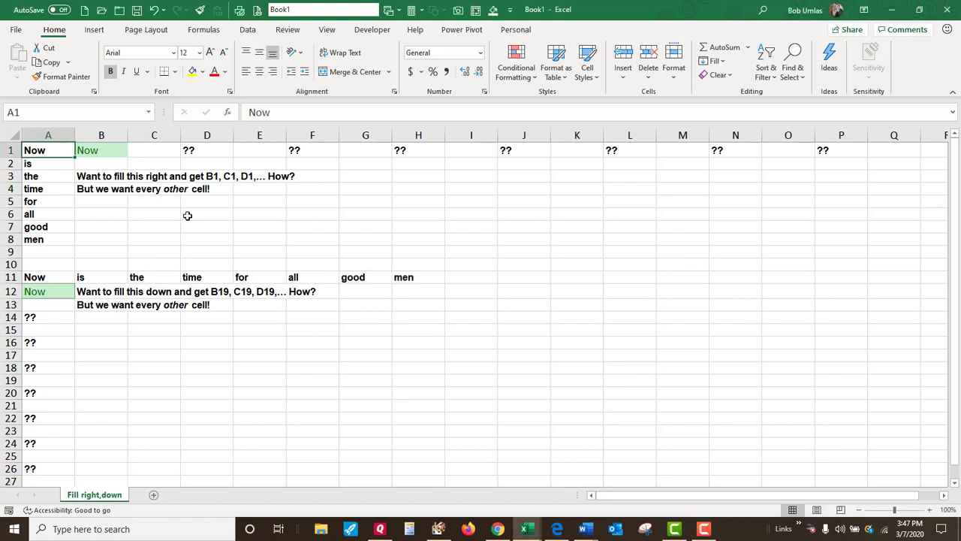
- Review the eight column A words and the existing row 1 cells B1 through P1, including F1's question marks
{"action": "left_click_drag", "start_coordinate": [33, 150], "coordinate": [33, 239]}
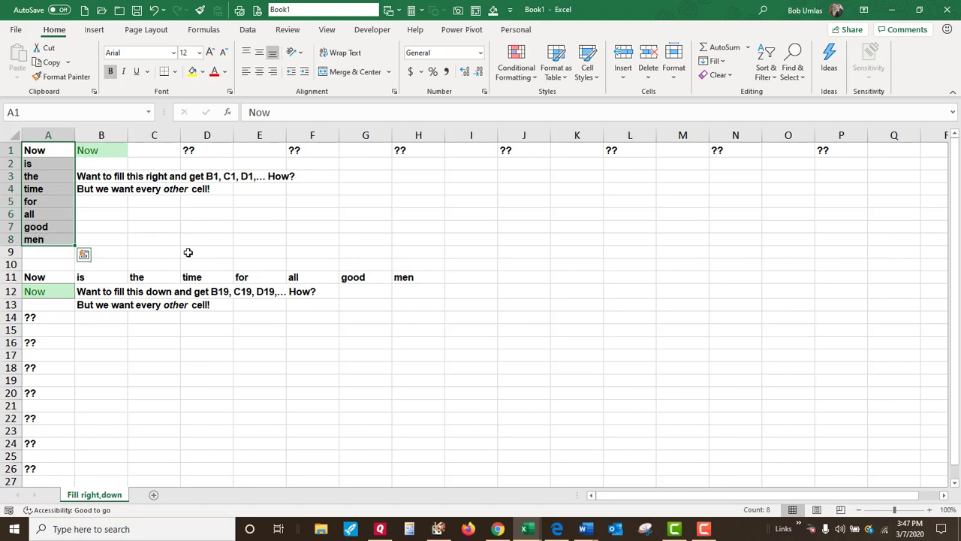
{"action": "mouse_move", "coordinate": [198, 251]}
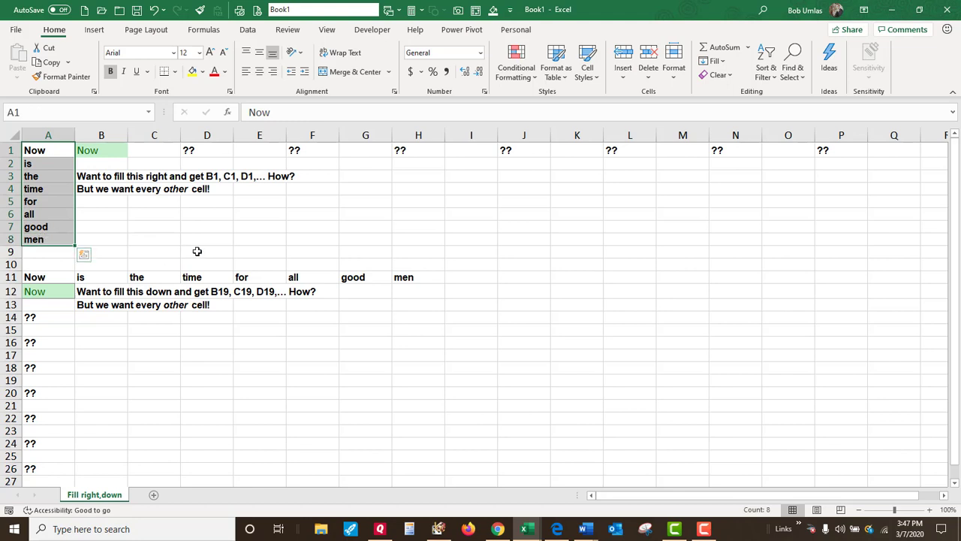
{"action": "left_click", "coordinate": [102, 150]}
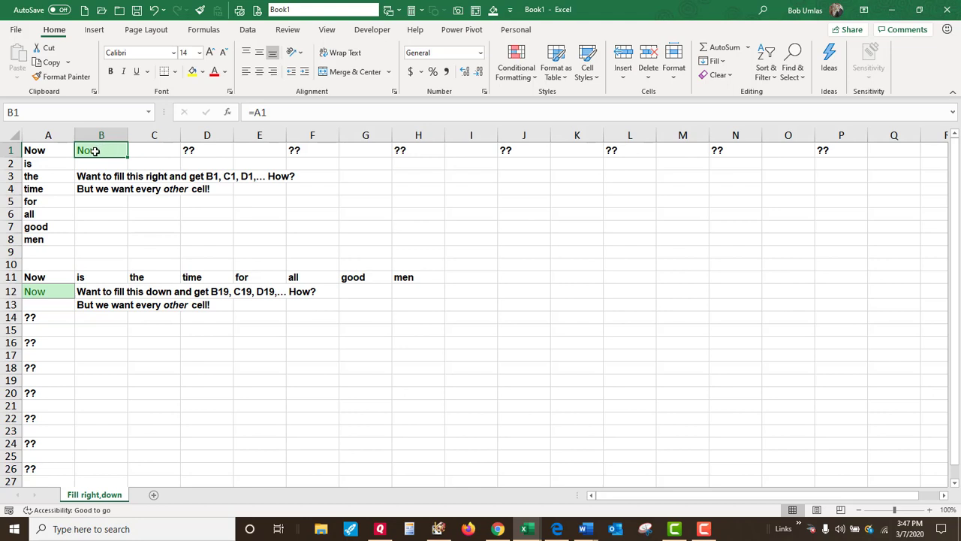
{"action": "left_click_drag", "start_coordinate": [102, 150], "coordinate": [840, 150]}
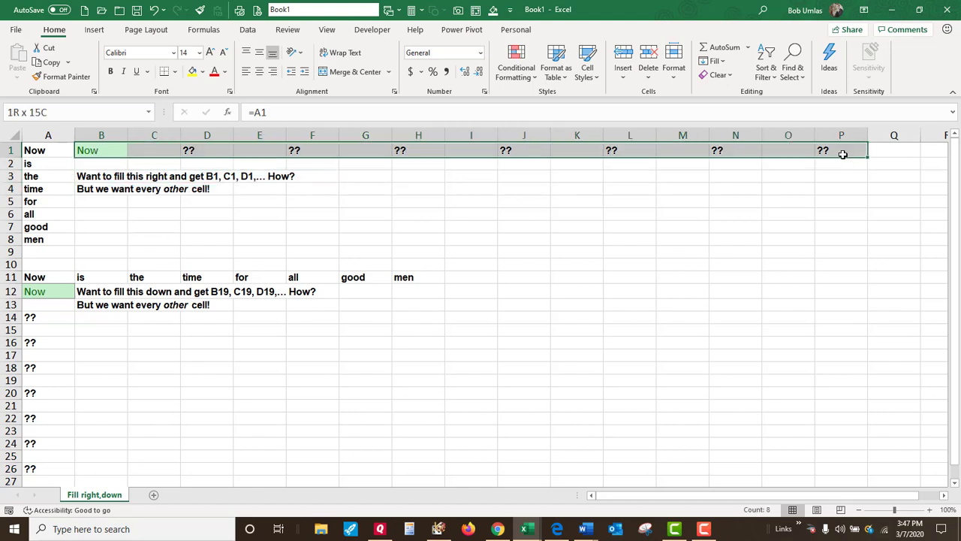
{"action": "left_click", "coordinate": [102, 150]}
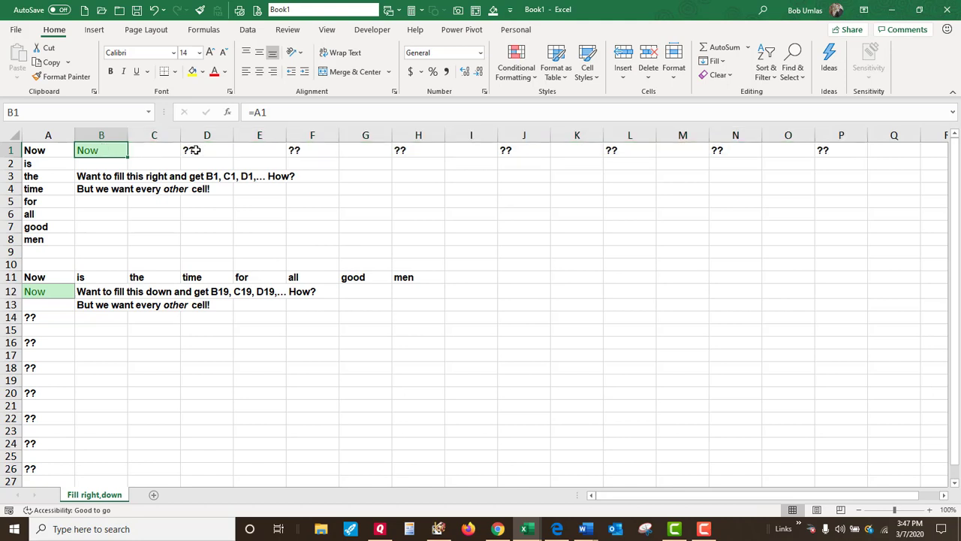
{"action": "left_click", "coordinate": [312, 151]}
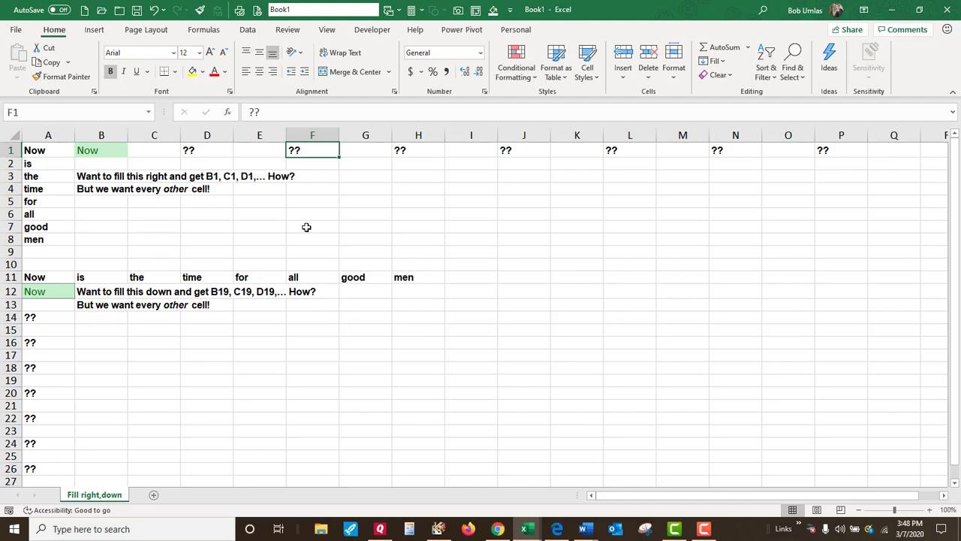
{"action": "mouse_move", "coordinate": [115, 150]}
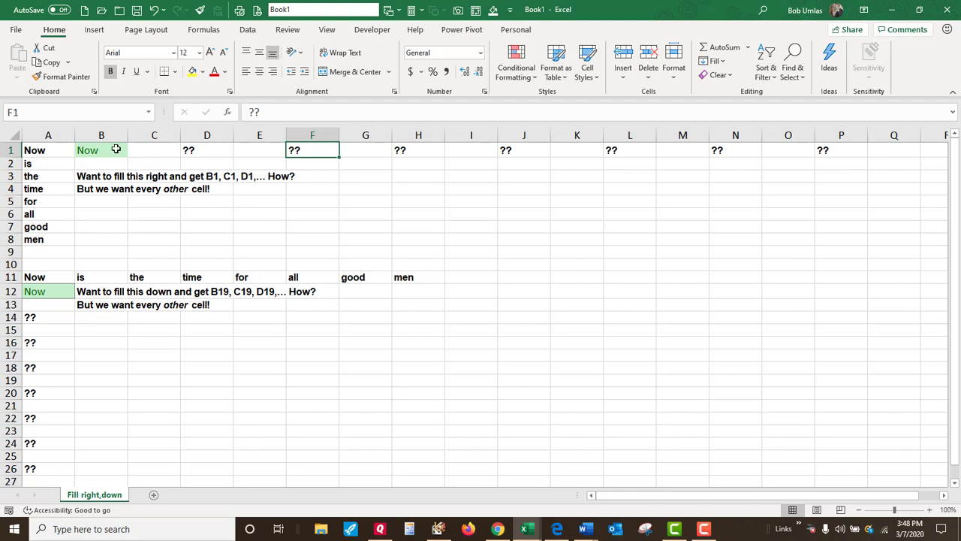
{"action": "left_click", "coordinate": [258, 150]}
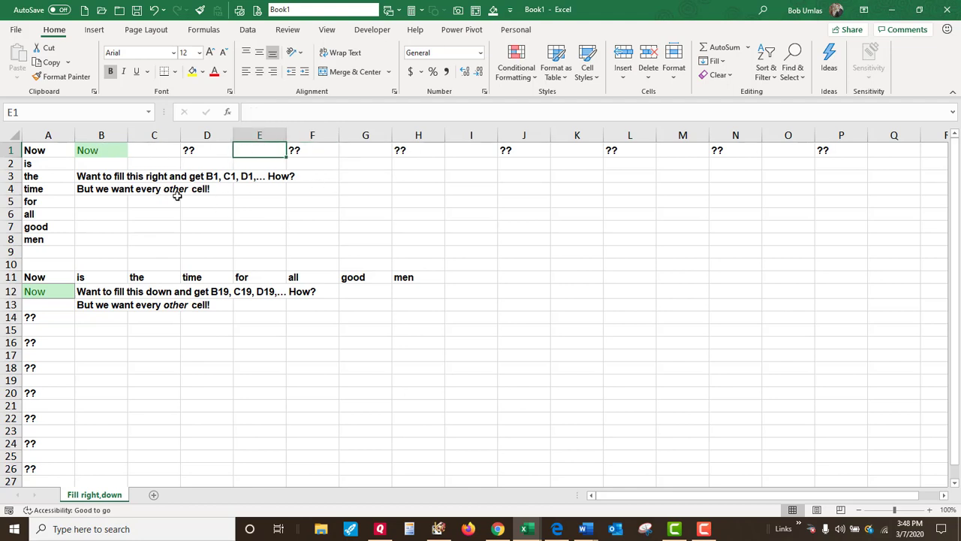
- Enter =TRANSPOSE(A1:A8) in G4 so the words Now through men spill across row 4
{"action": "left_click", "coordinate": [365, 187]}
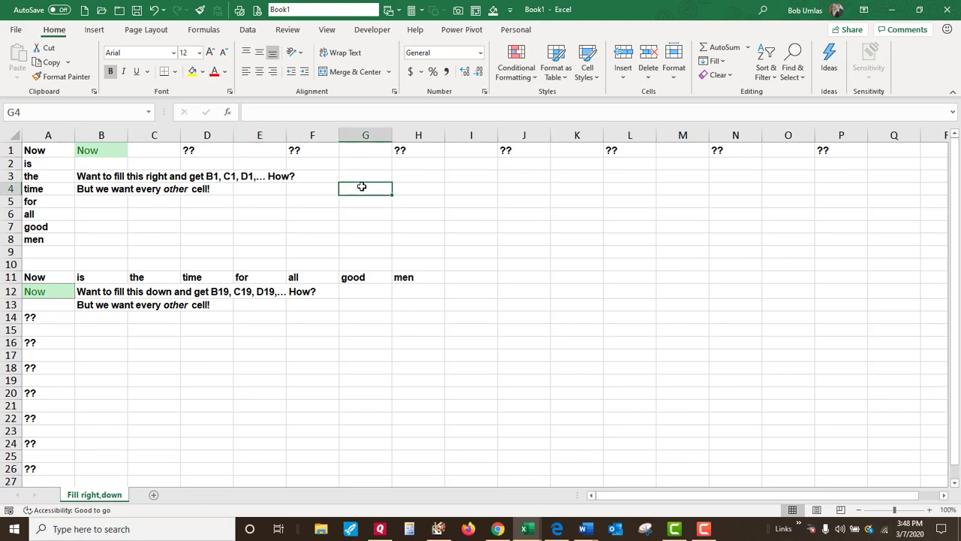
{"action": "type", "text": "="}
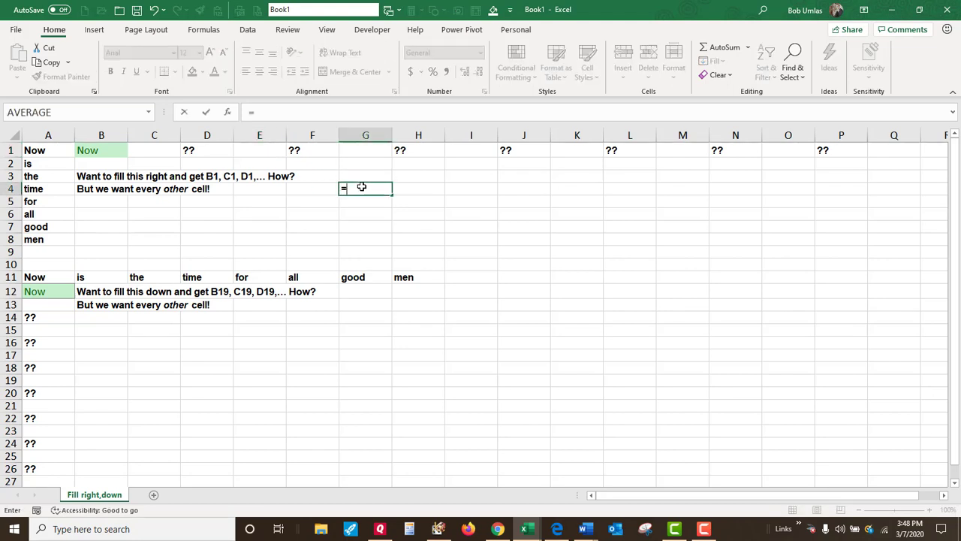
{"action": "type", "text": "transpose("}
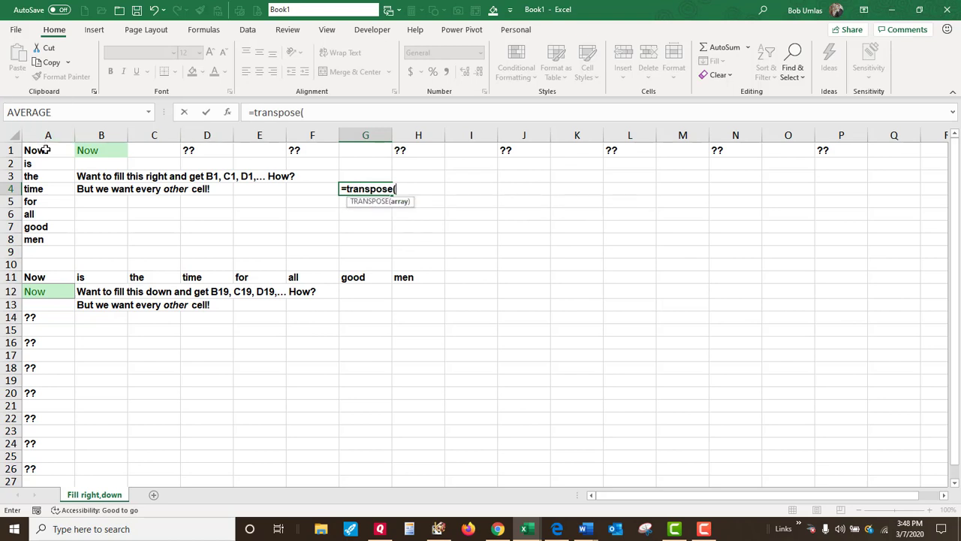
{"action": "left_click_drag", "start_coordinate": [48, 150], "coordinate": [48, 239]}
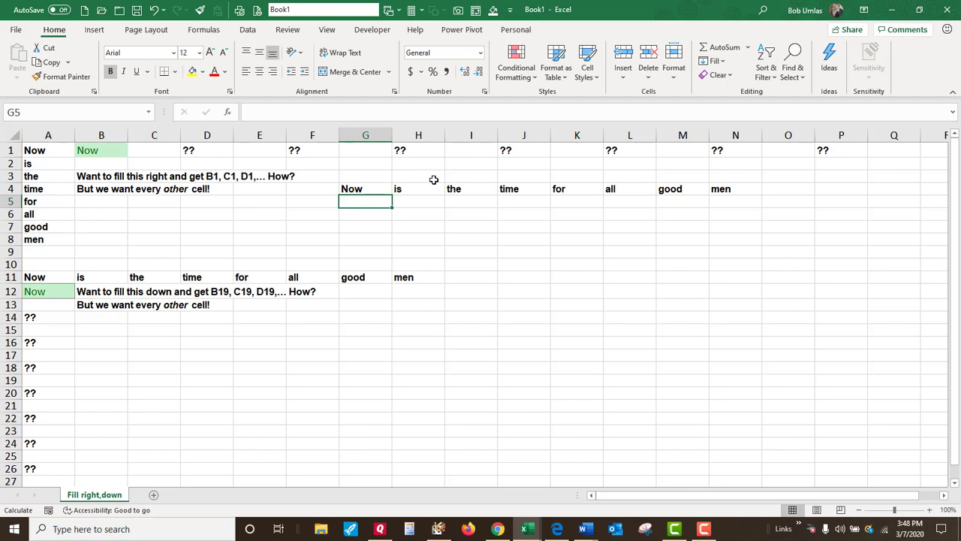
- Insert a cell at H4 shifting cells right, then clear the transposed spill from row 4
{"action": "left_click", "coordinate": [418, 178]}
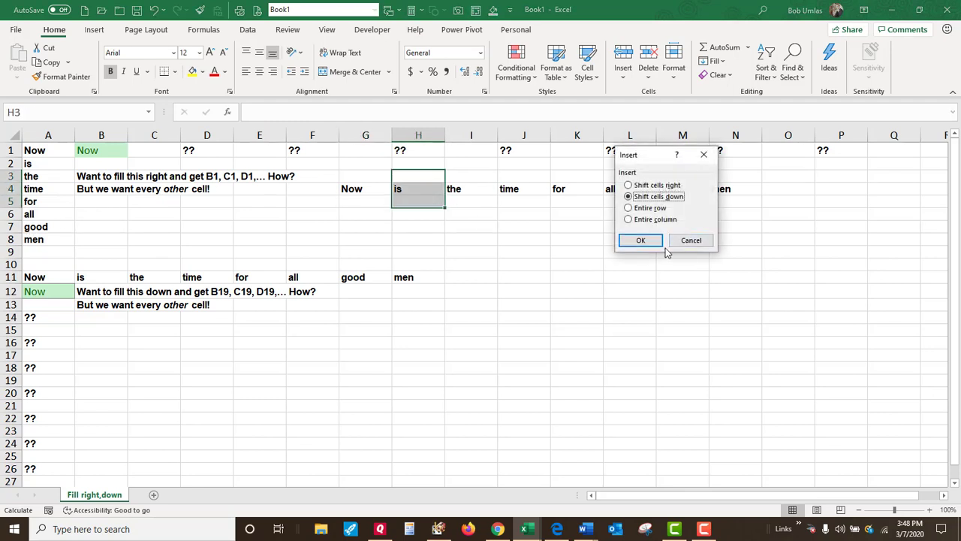
{"action": "left_click", "coordinate": [627, 185]}
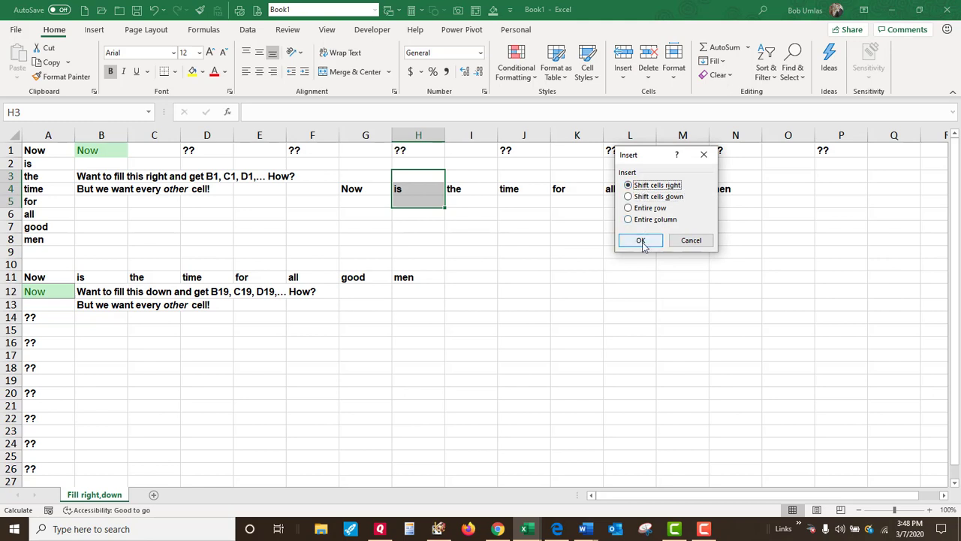
{"action": "left_click", "coordinate": [639, 241]}
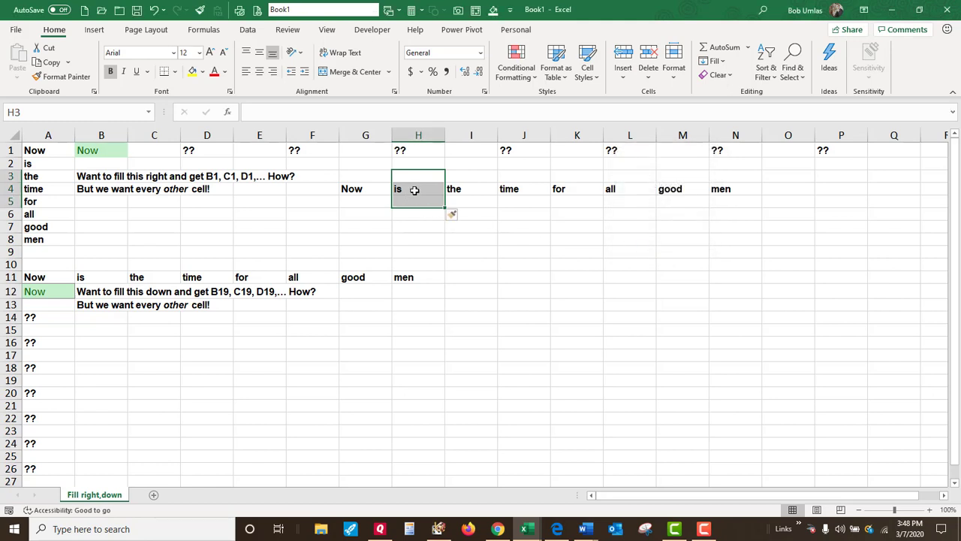
{"action": "left_click", "coordinate": [365, 190]}
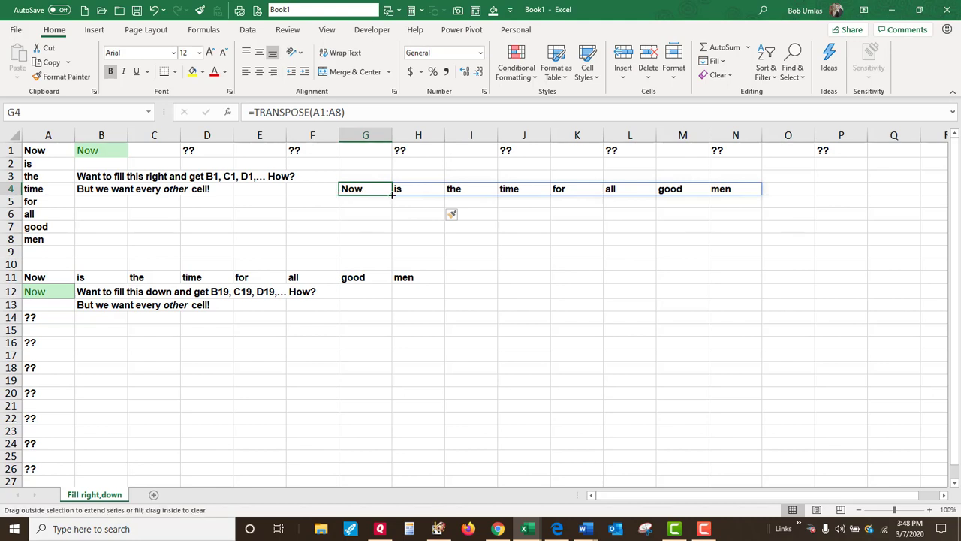
{"action": "left_click", "coordinate": [103, 150]}
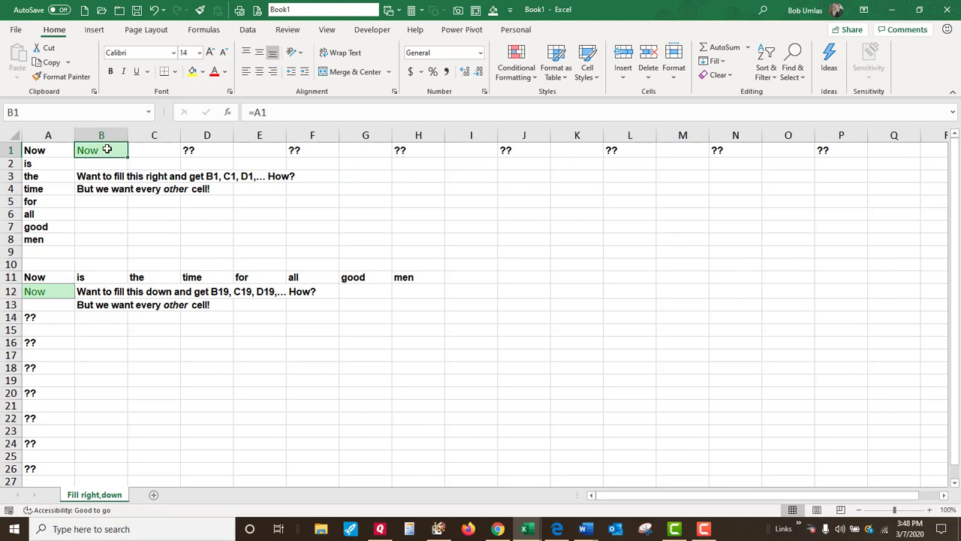
- Copy B1's formula to D1, where it reads =C1 and shows 0, then return to B1
{"action": "left_click_drag", "start_coordinate": [102, 150], "coordinate": [153, 150]}
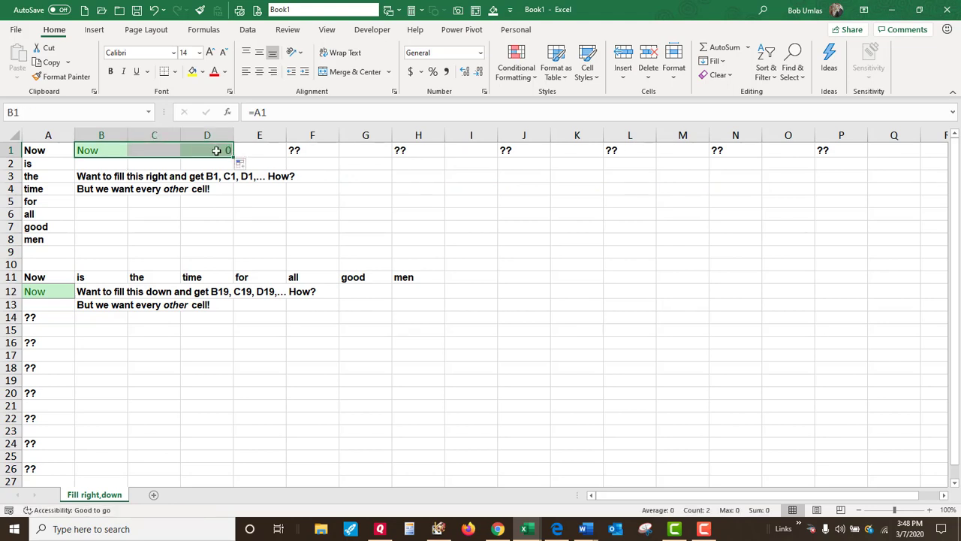
{"action": "left_click", "coordinate": [208, 150]}
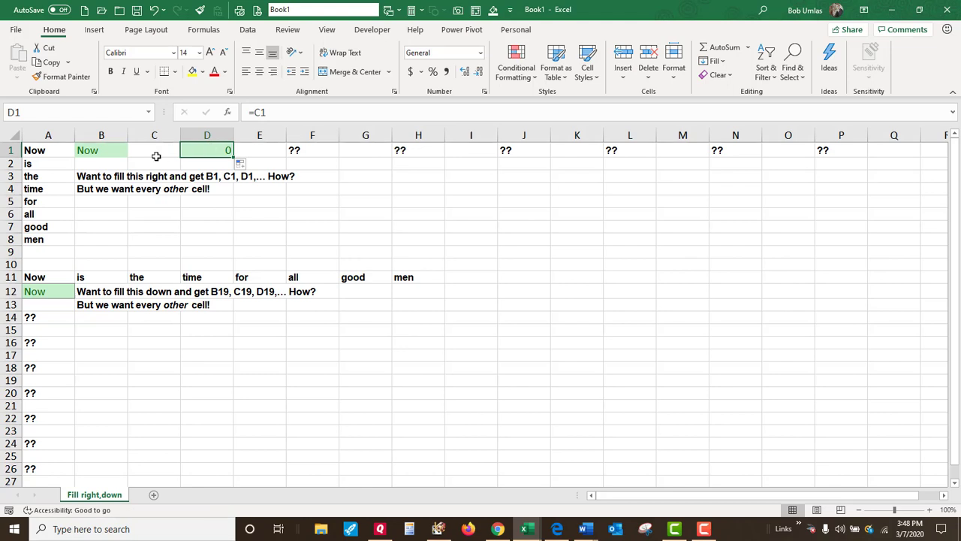
{"action": "mouse_move", "coordinate": [237, 157]}
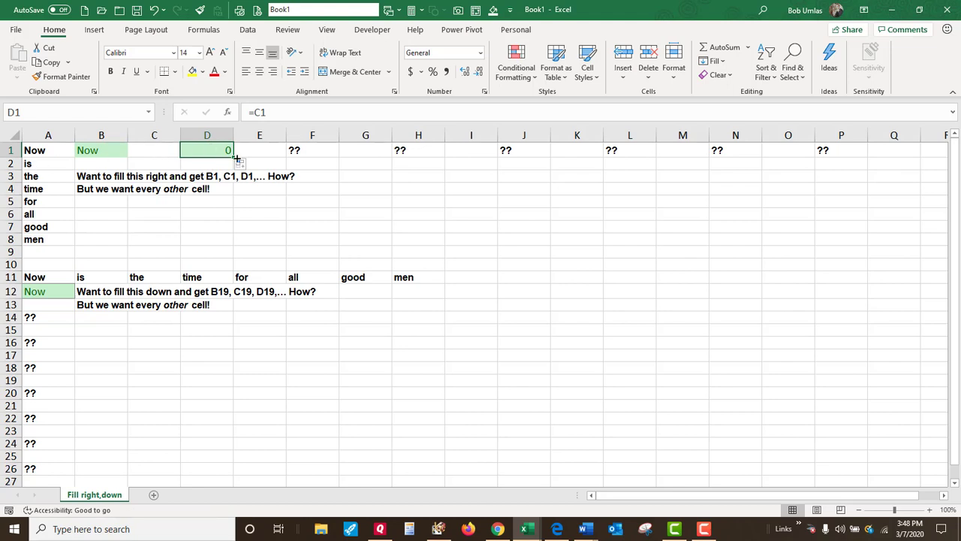
{"action": "left_click", "coordinate": [102, 151]}
{"action": "type", "text": "A1"}
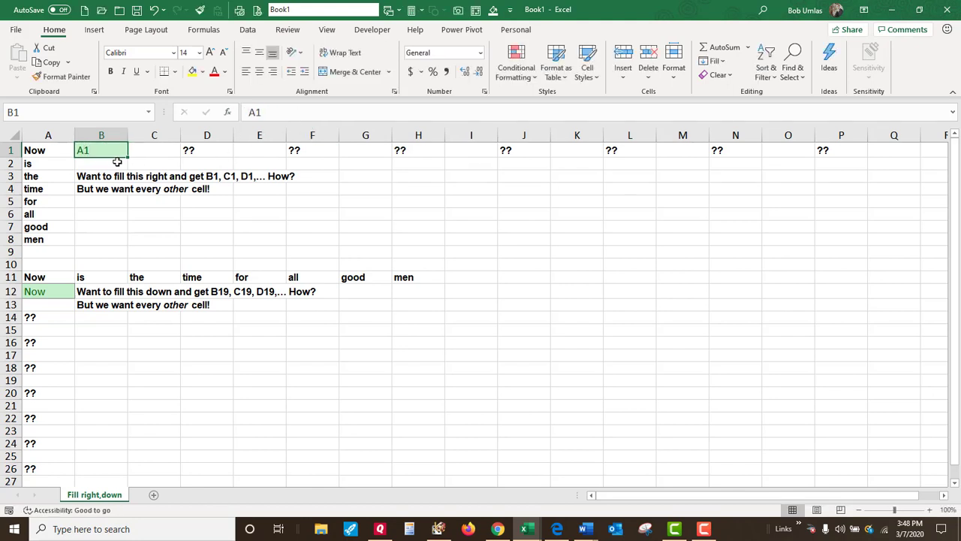
- Fill the A1-and-blank pattern from B1:C1 across to P1, giving labels A1 through A8 in every other cell
{"action": "left_click_drag", "start_coordinate": [102, 150], "coordinate": [153, 150]}
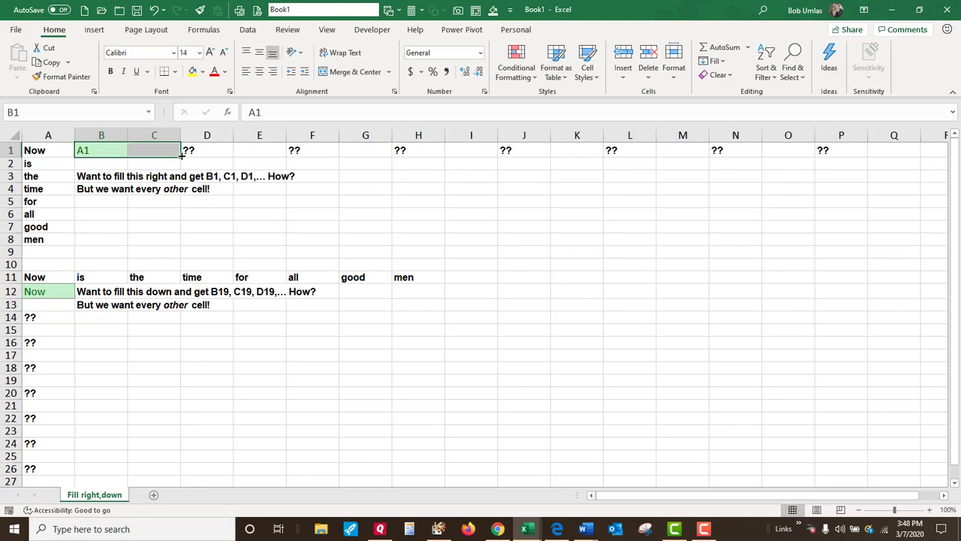
{"action": "left_click_drag", "start_coordinate": [101, 150], "coordinate": [841, 150]}
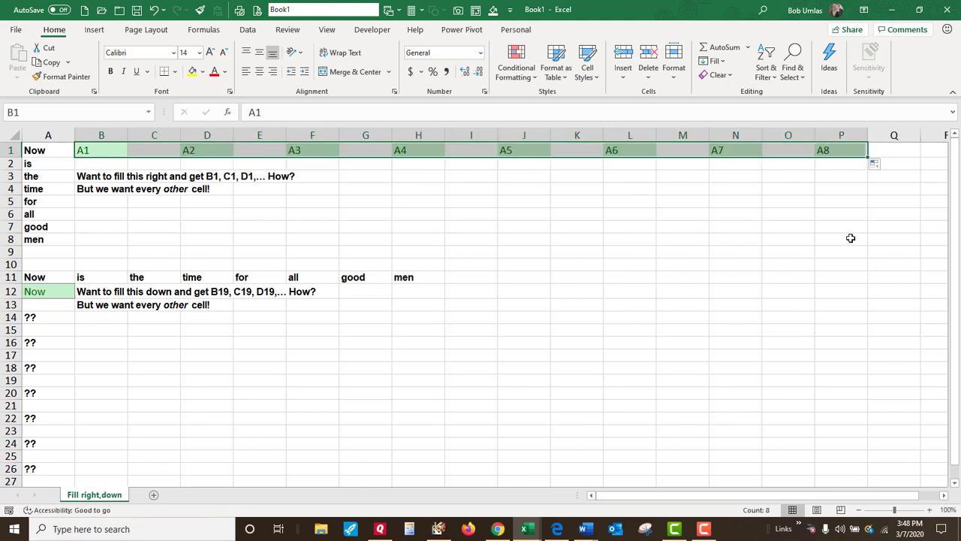
{"action": "left_click", "coordinate": [792, 60]}
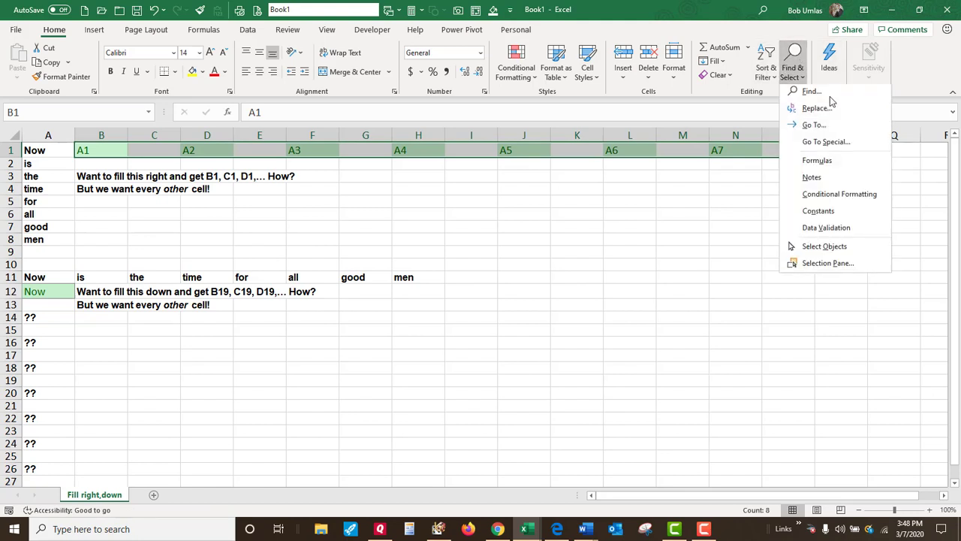
- Replace A with =A across the sheet so the row 1 labels become formulas showing Now through men
{"action": "left_click", "coordinate": [817, 108]}
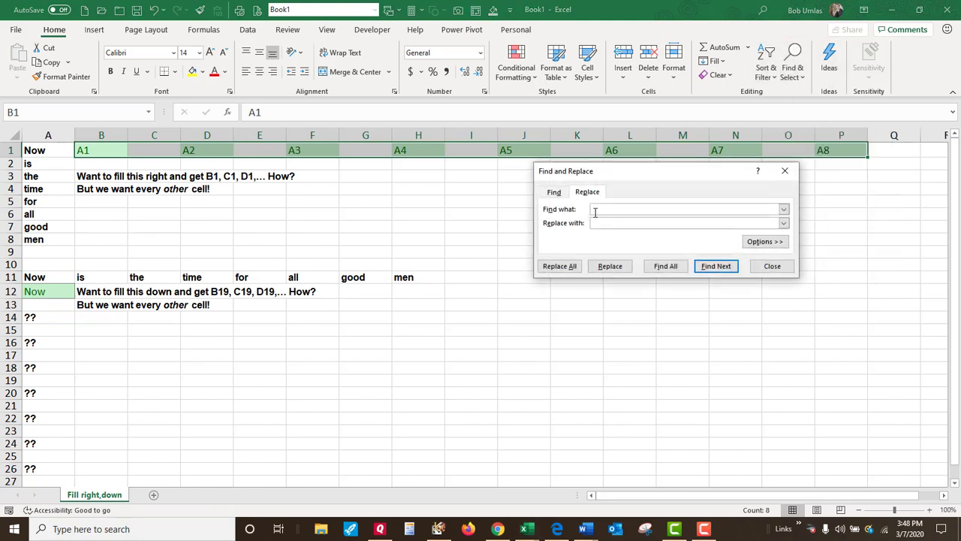
{"action": "type", "text": "A"}
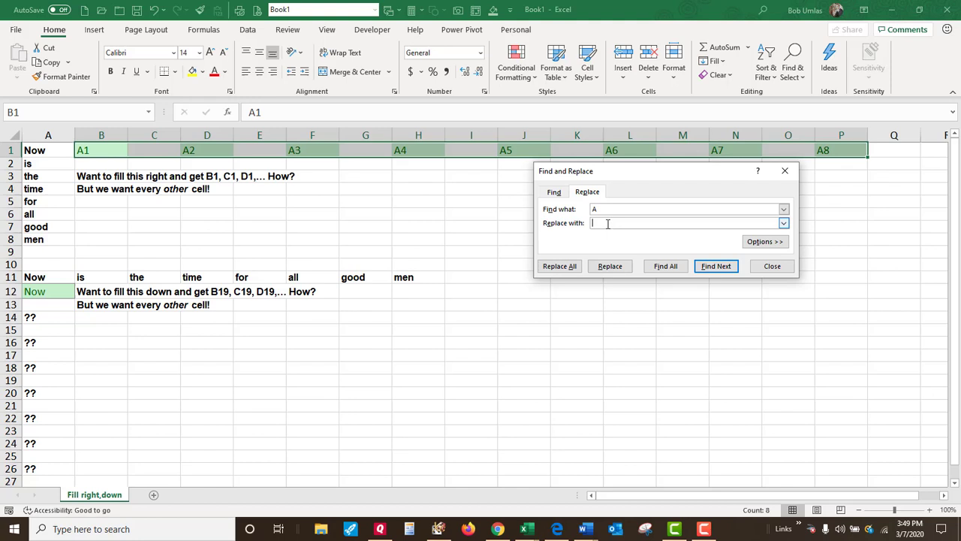
{"action": "left_click", "coordinate": [559, 266]}
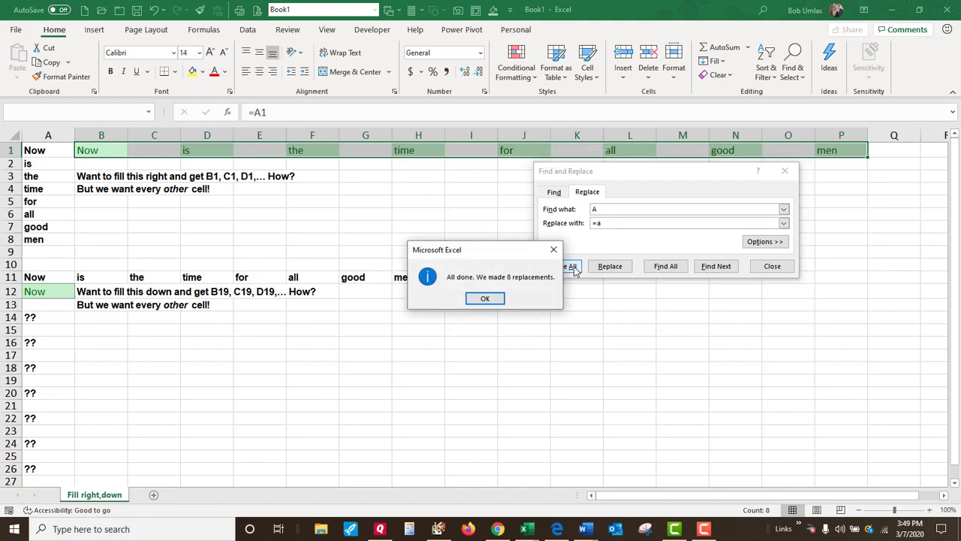
{"action": "left_click", "coordinate": [485, 297]}
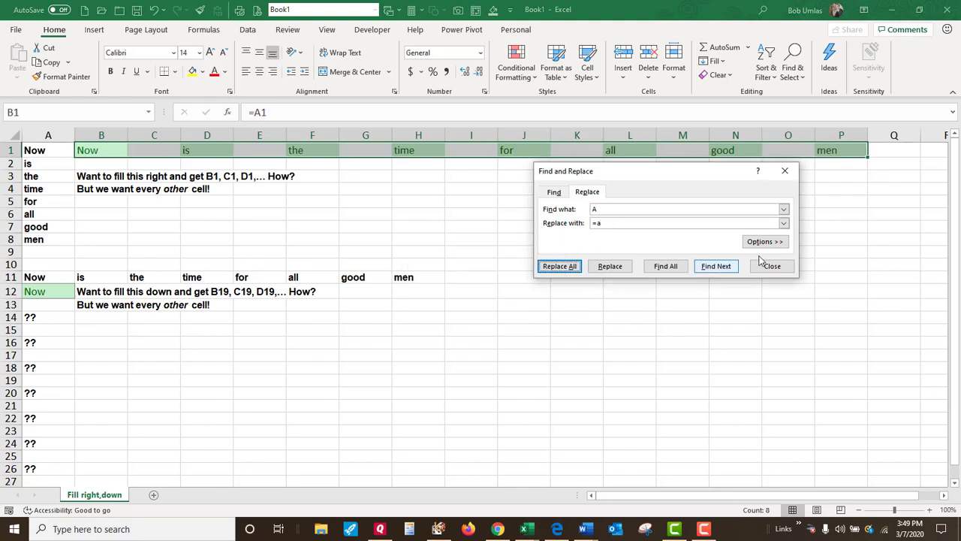
- Close Find and Replace and check that A12 holds =A11, repeating the word Now
{"action": "left_click", "coordinate": [772, 266]}
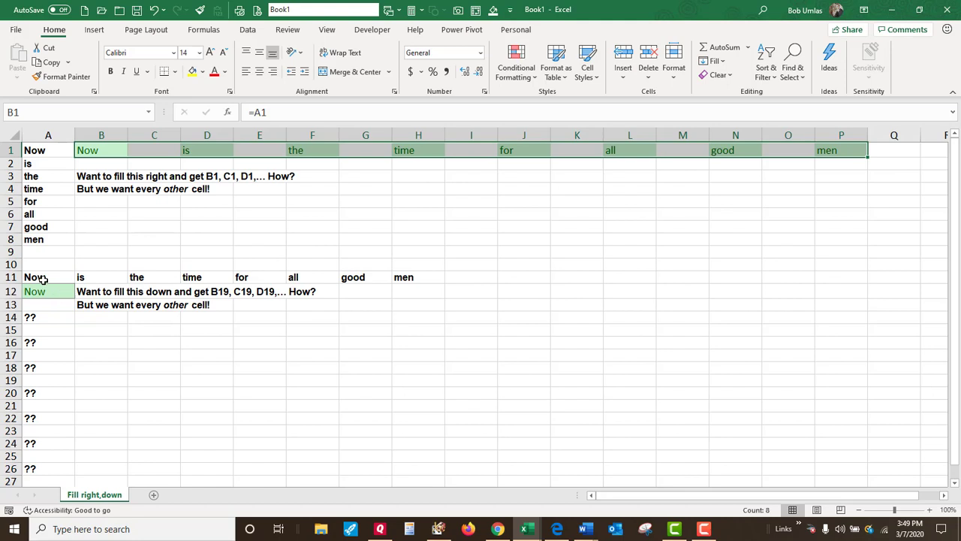
{"action": "left_click", "coordinate": [48, 277]}
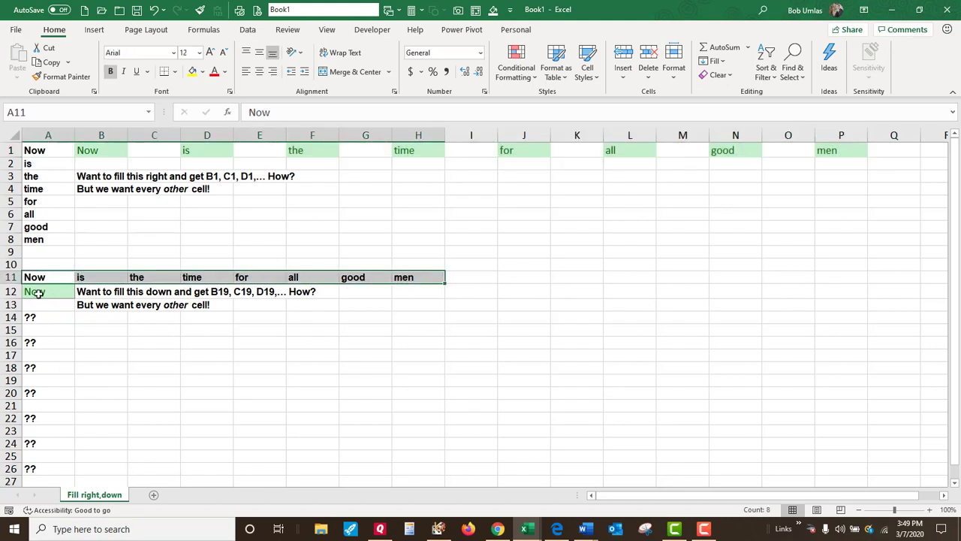
{"action": "left_click", "coordinate": [48, 292]}
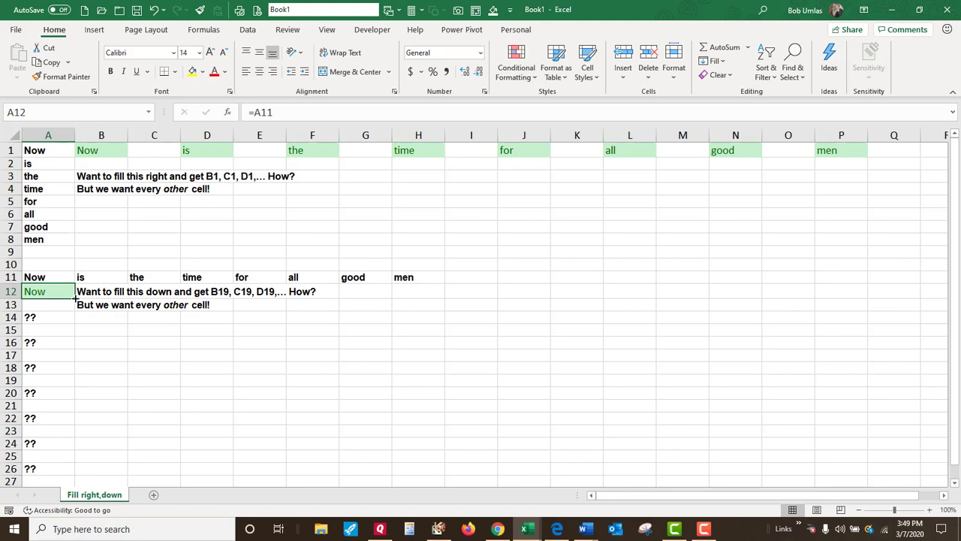
{"action": "mouse_move", "coordinate": [39, 327]}
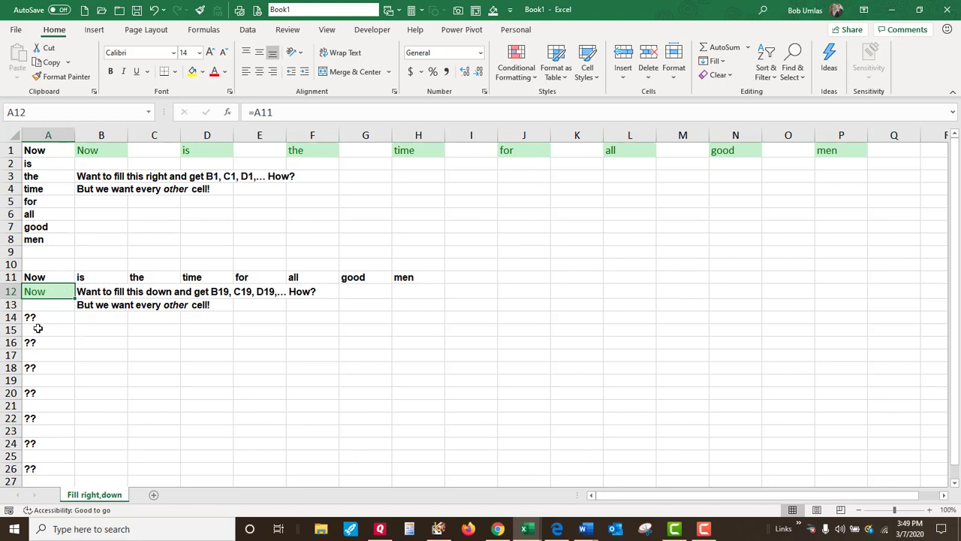
{"action": "mouse_move", "coordinate": [57, 291]}
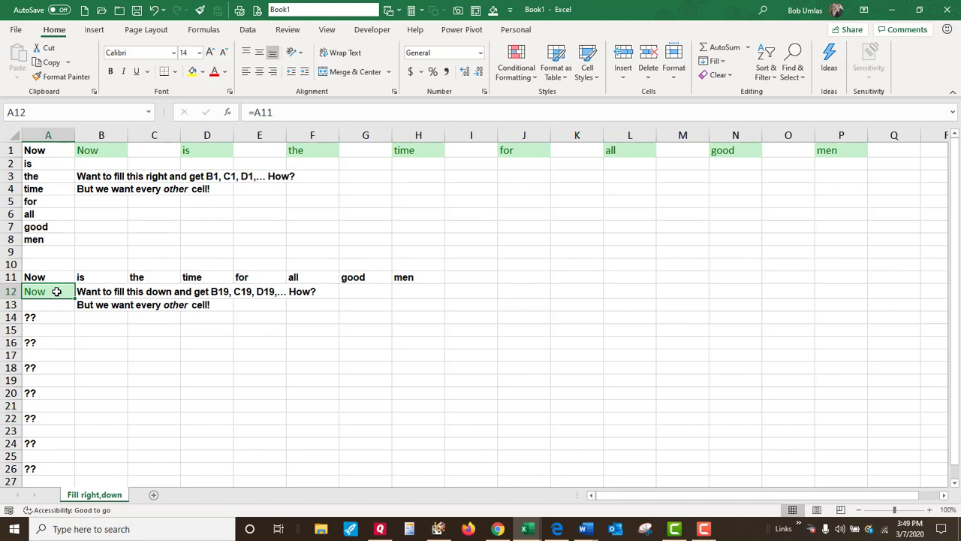
- Enter r11c1 in A12 so r11c2 through r11c8 appear in every other cell below it
{"action": "type", "text": "r1"}
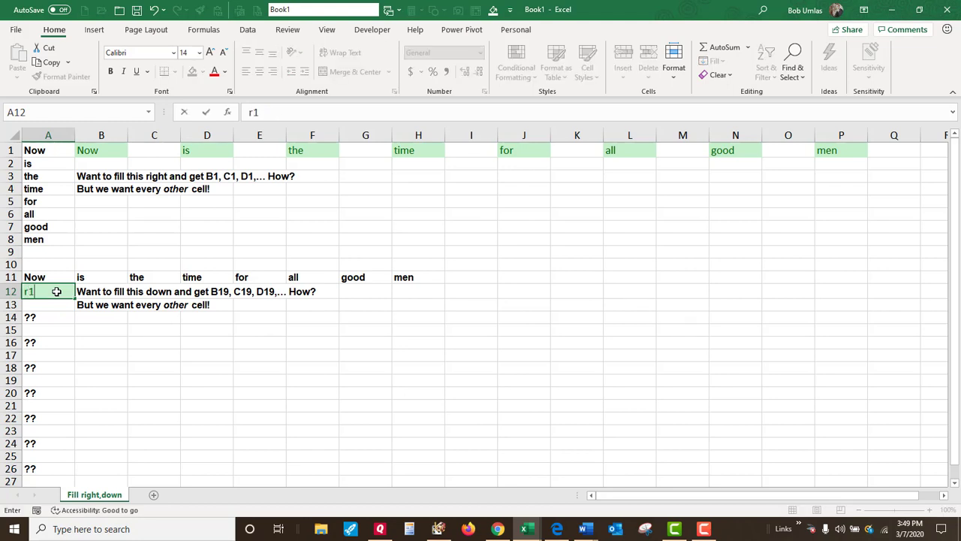
{"action": "type", "text": "1c1"}
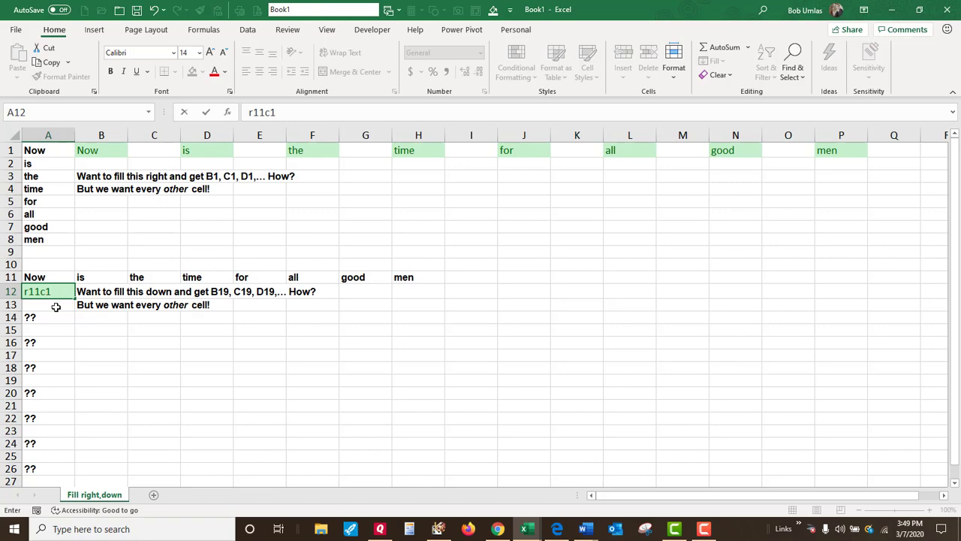
{"action": "key", "text": "Return"}
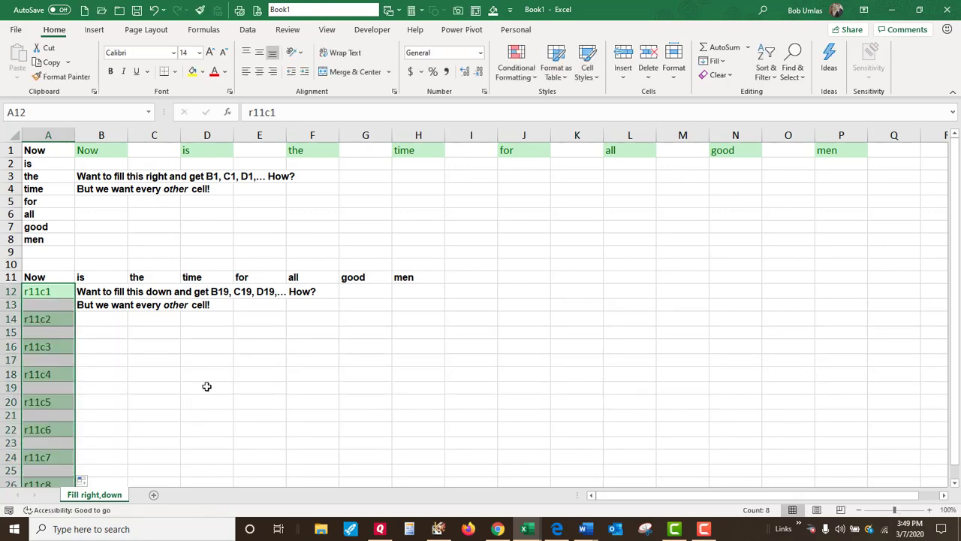
{"action": "scroll", "scroll_direction": "down", "scroll_amount": 3}
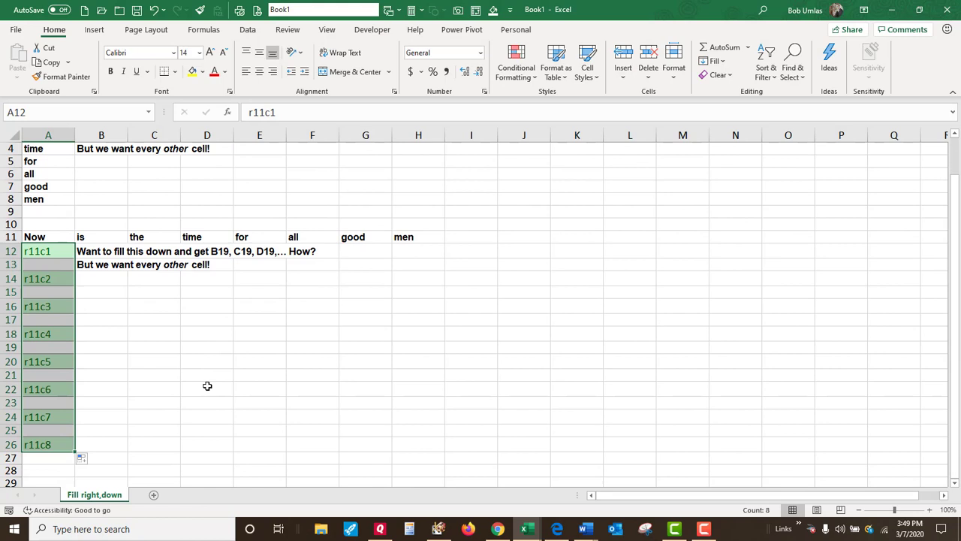
{"action": "scroll", "scroll_direction": "up", "scroll_amount": 3}
{"action": "type", "text": "="}
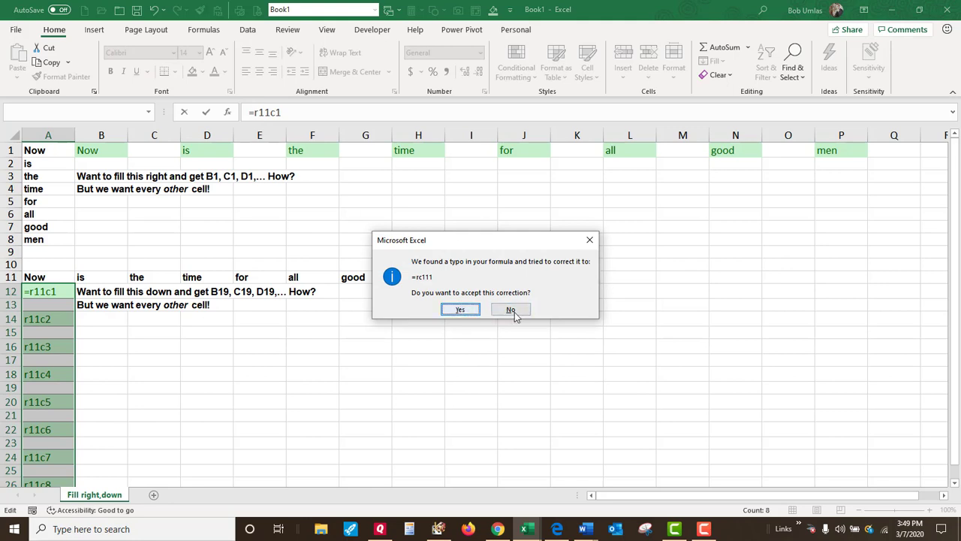
{"action": "left_click", "coordinate": [510, 310]}
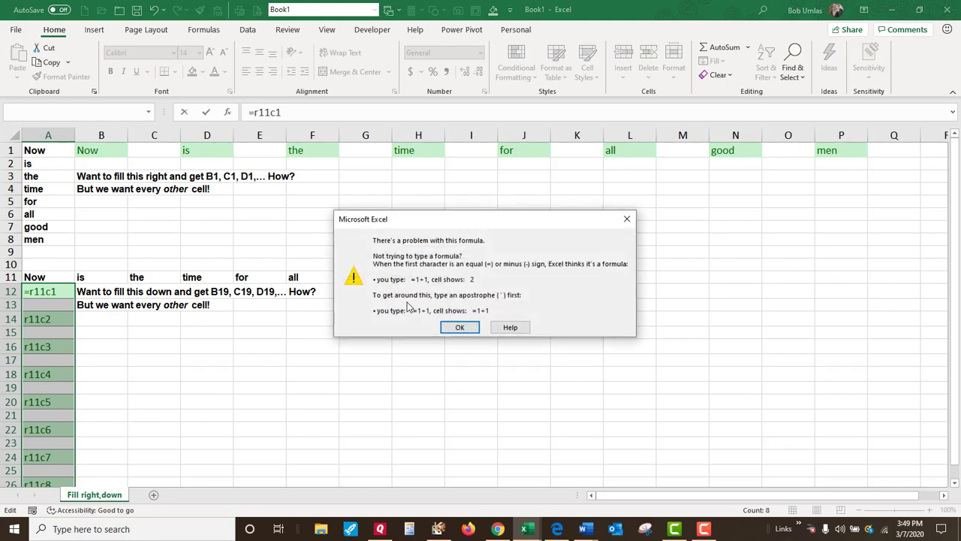
{"action": "left_click", "coordinate": [459, 328]}
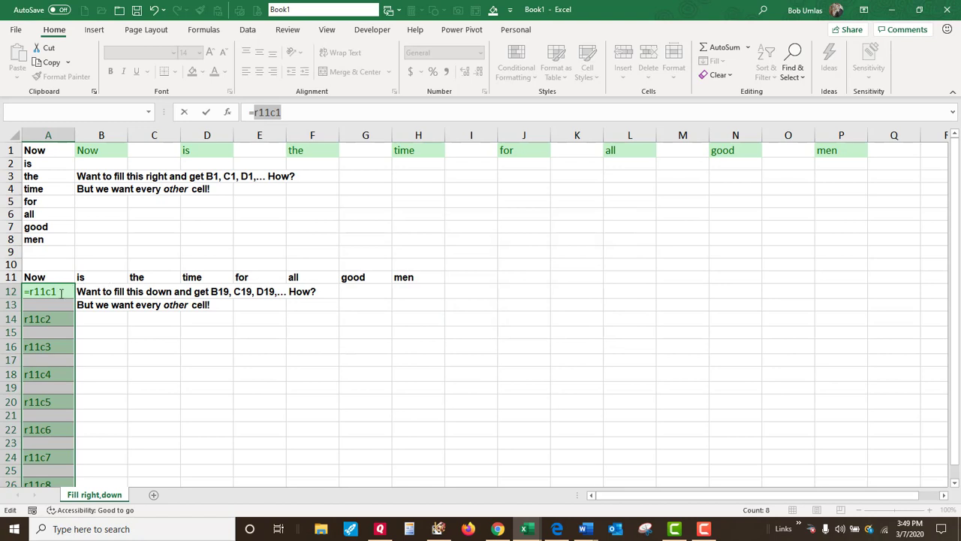
{"action": "mouse_move", "coordinate": [231, 155]}
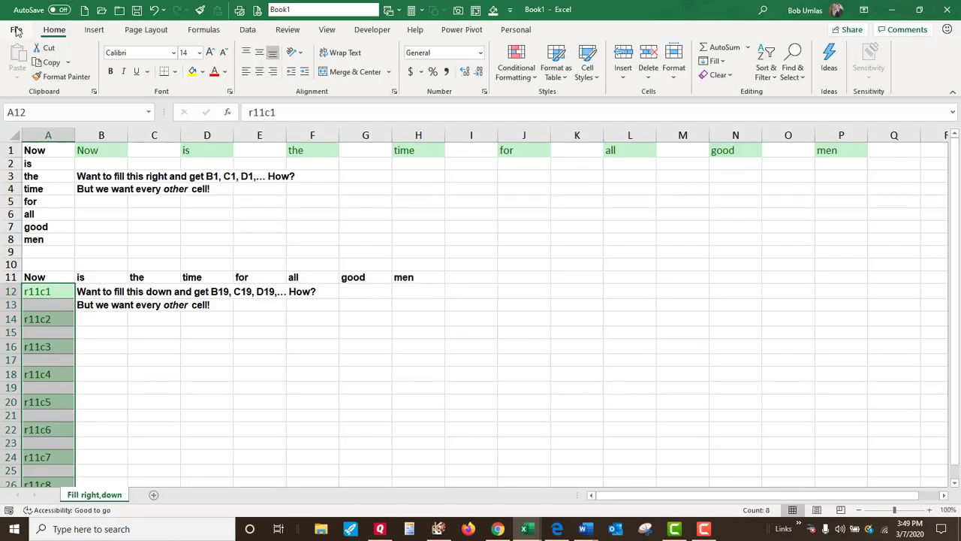
{"action": "mouse_move", "coordinate": [51, 400]}
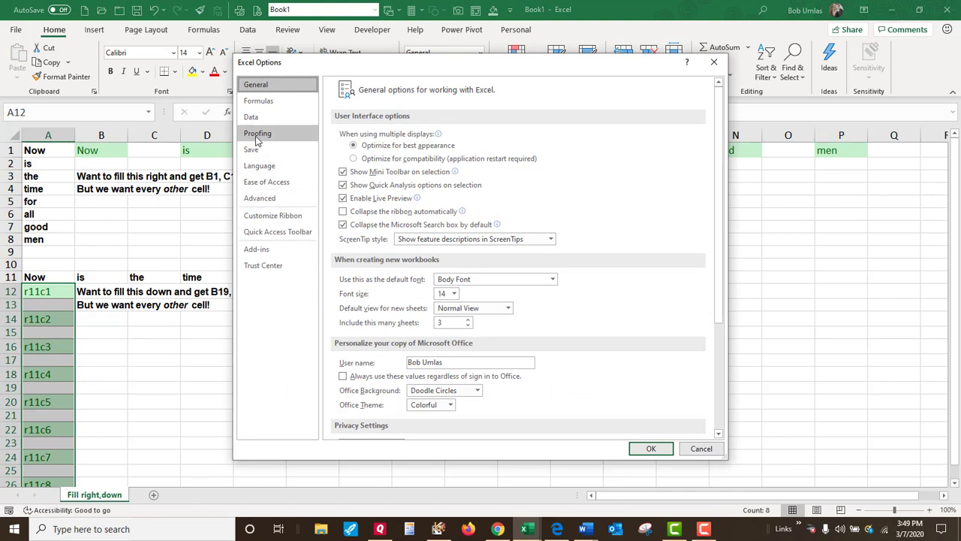
- Enable R1C1 reference style in Formulas options so columns are numbered and A12 becomes R12C1
{"action": "left_click", "coordinate": [258, 101]}
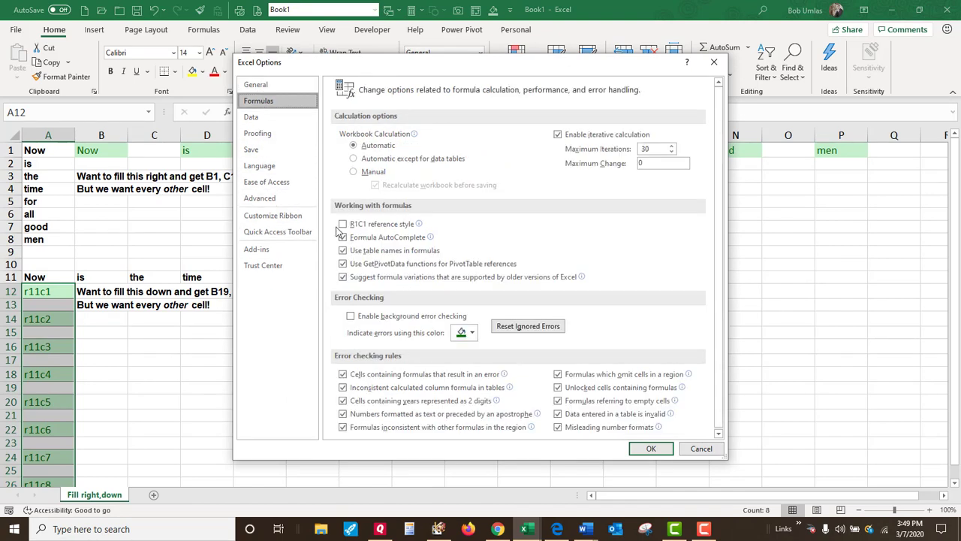
{"action": "left_click", "coordinate": [650, 448]}
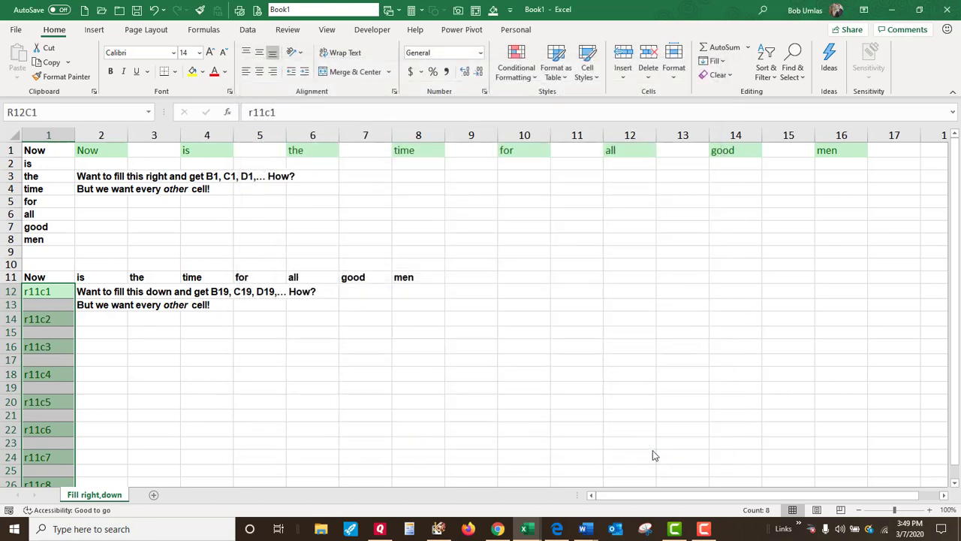
{"action": "mouse_move", "coordinate": [542, 156]}
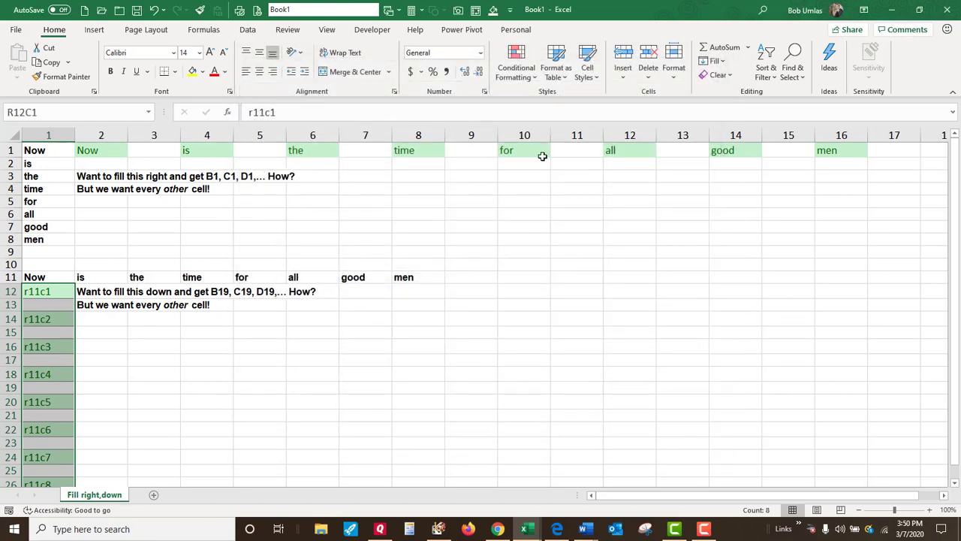
- Replace every r with =r so the column 1 labels become formulas showing the row 11 words Now through men
{"action": "left_click", "coordinate": [793, 62]}
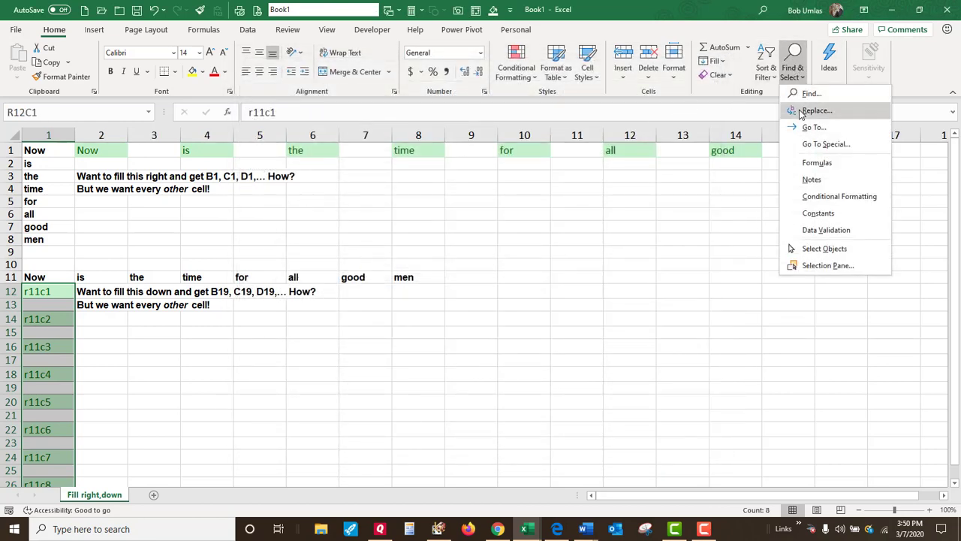
{"action": "left_click", "coordinate": [817, 111]}
{"action": "type", "text": "=1"}
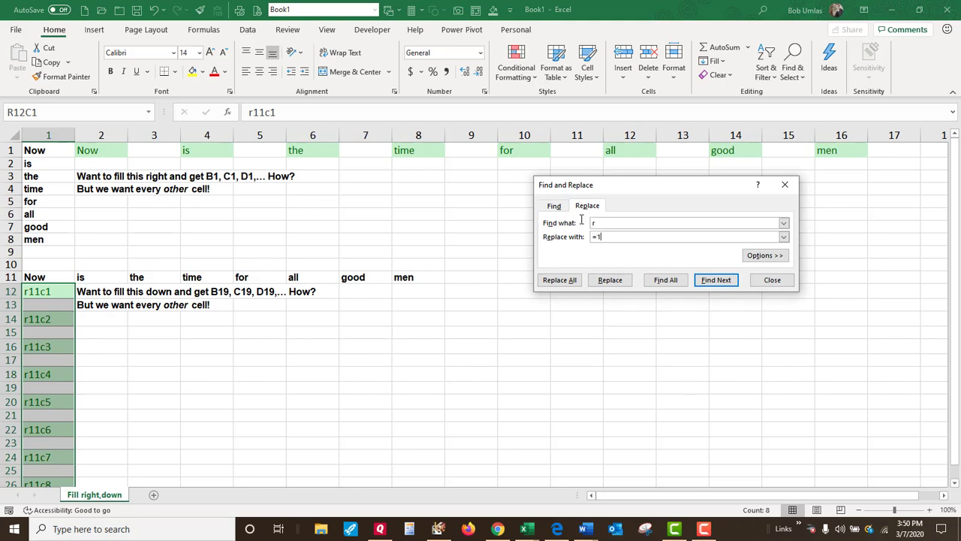
{"action": "key", "text": "Backspace"}
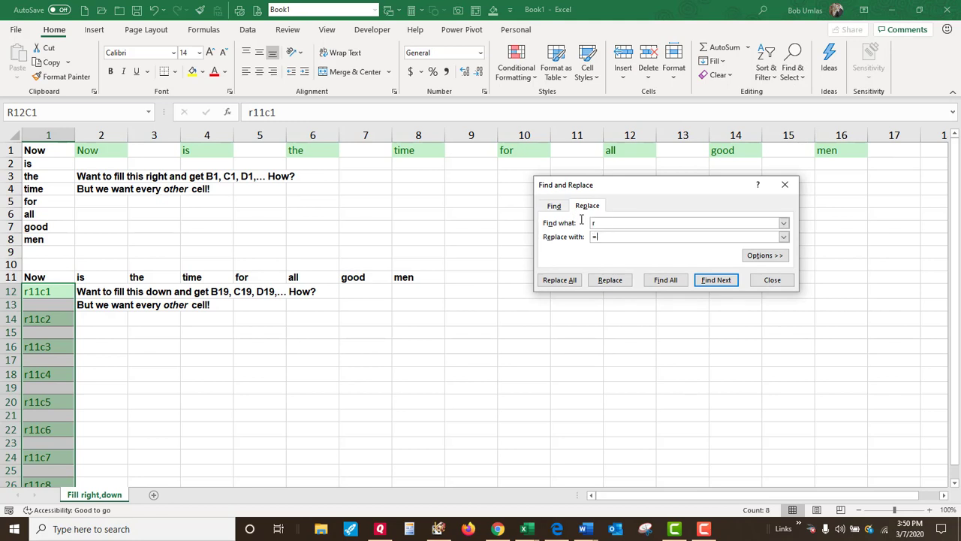
{"action": "left_click", "coordinate": [559, 279]}
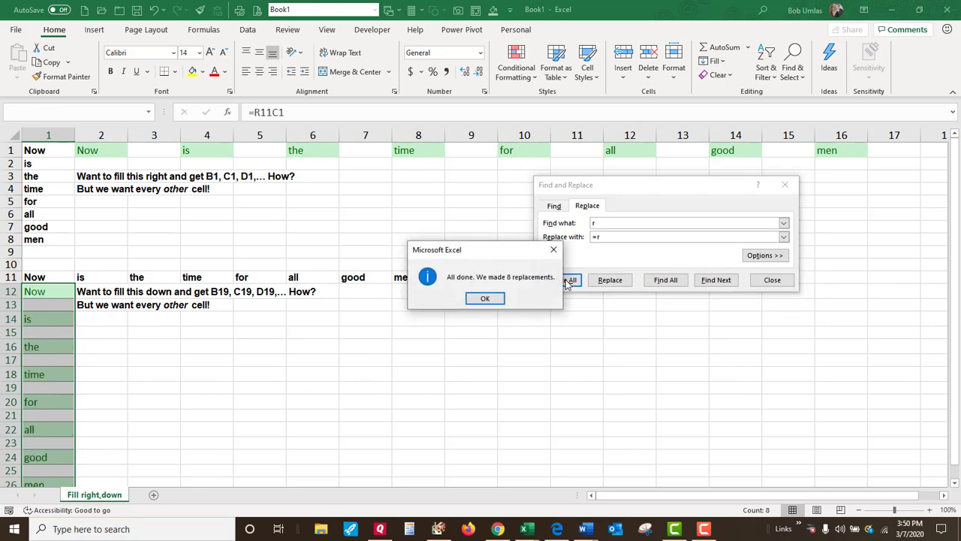
{"action": "left_click", "coordinate": [484, 297]}
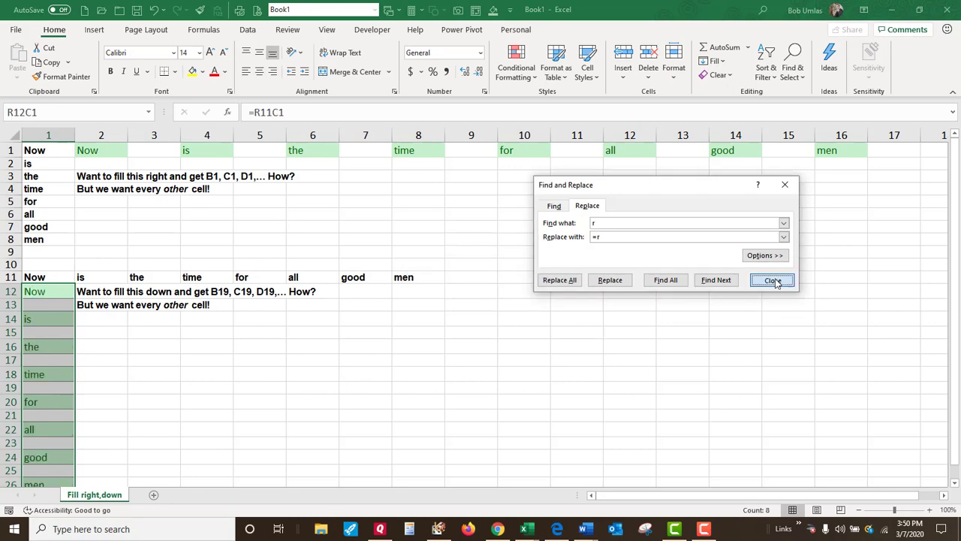
{"action": "left_click", "coordinate": [15, 30]}
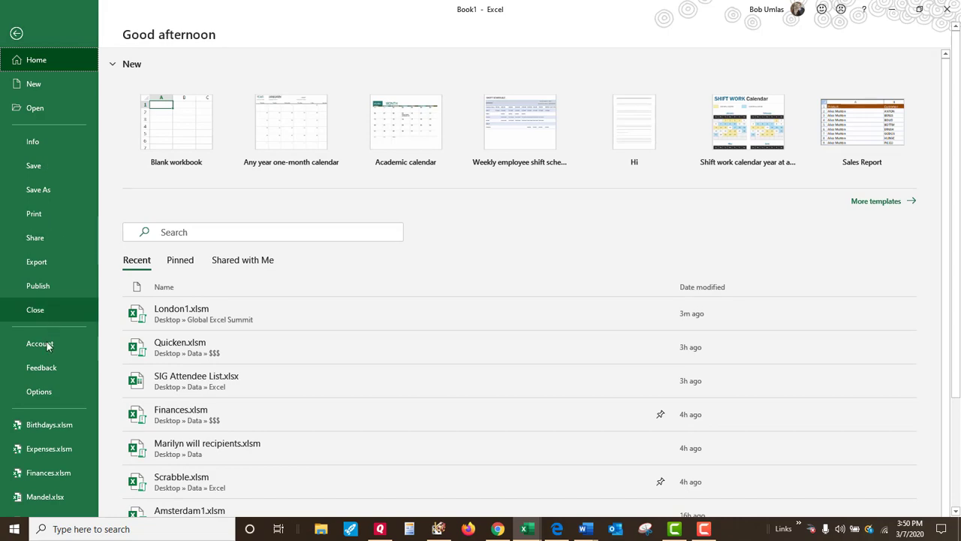
- Turn R1C1 reference style back off, then check A18's formula now reads as an absolute row 11 reference
{"action": "left_click", "coordinate": [39, 391]}
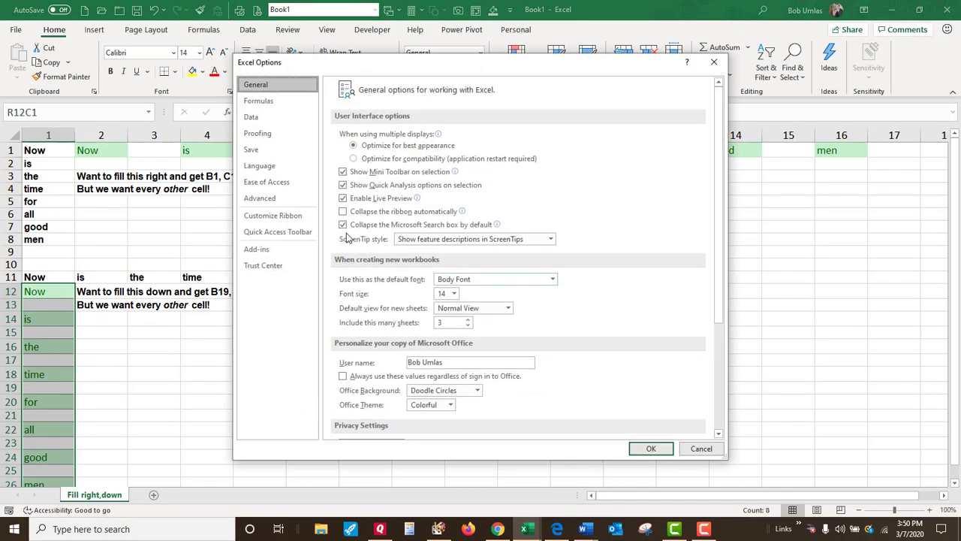
{"action": "left_click", "coordinate": [258, 101]}
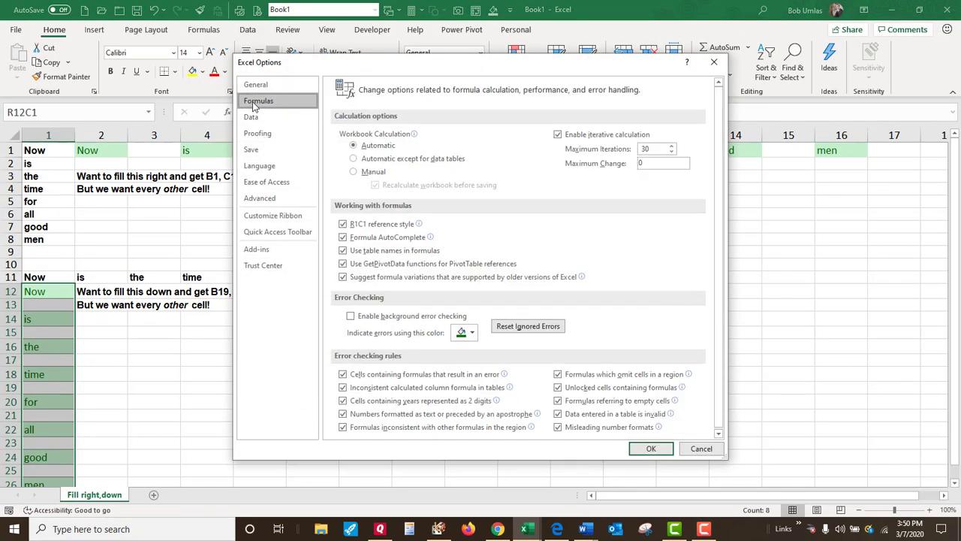
{"action": "left_click", "coordinate": [342, 224]}
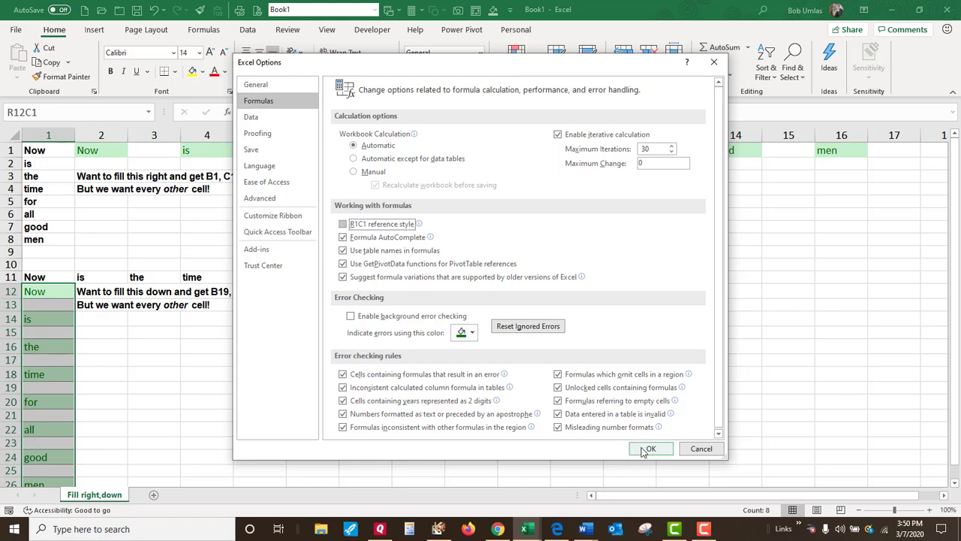
{"action": "left_click", "coordinate": [650, 447]}
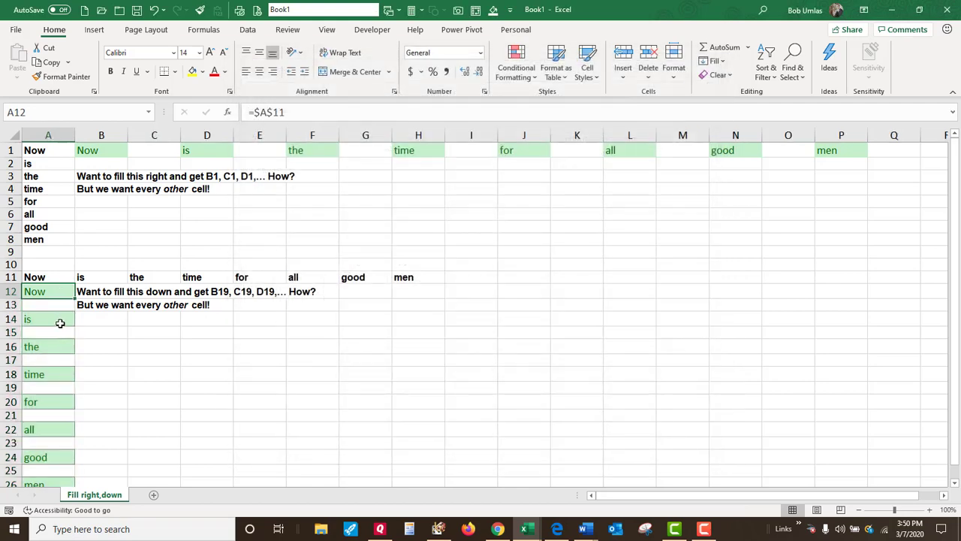
{"action": "left_click", "coordinate": [48, 374]}
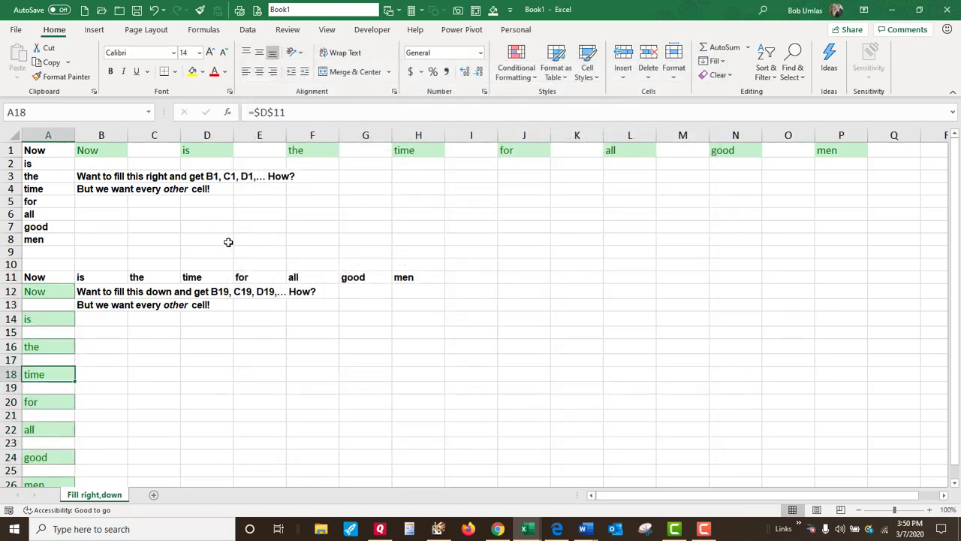